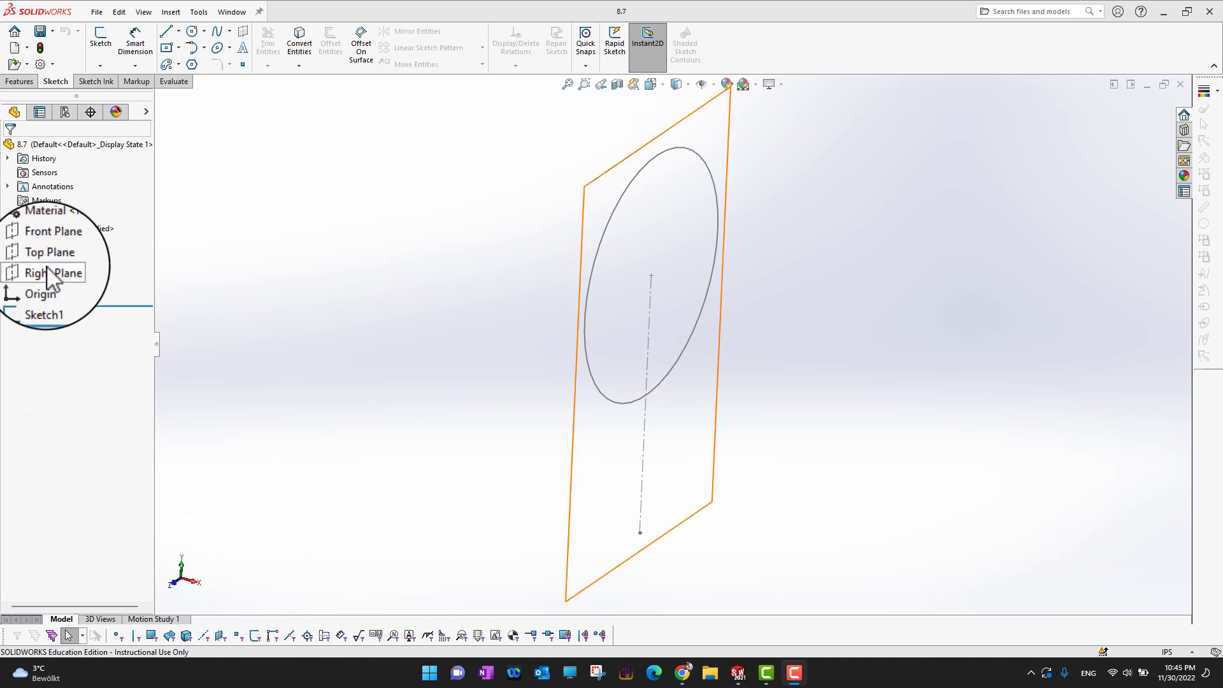
Step: Select Front Plane as the sketch plane for the guide curves
click(52, 240)
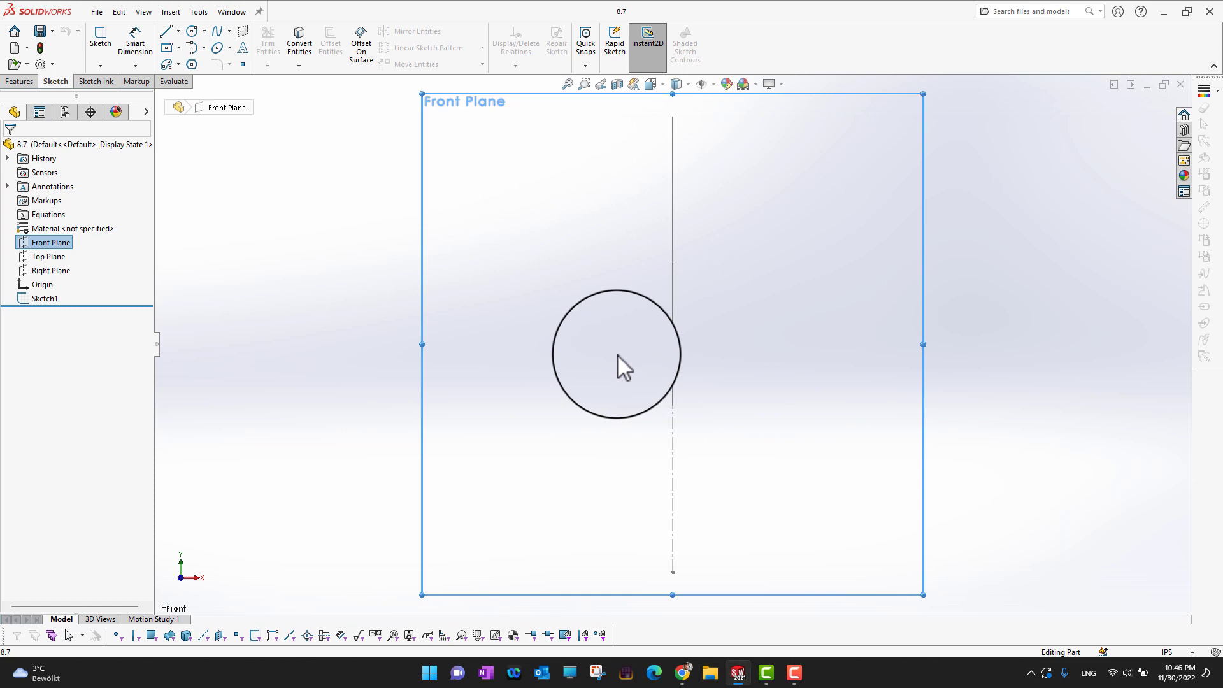
mouse_move(160, 30)
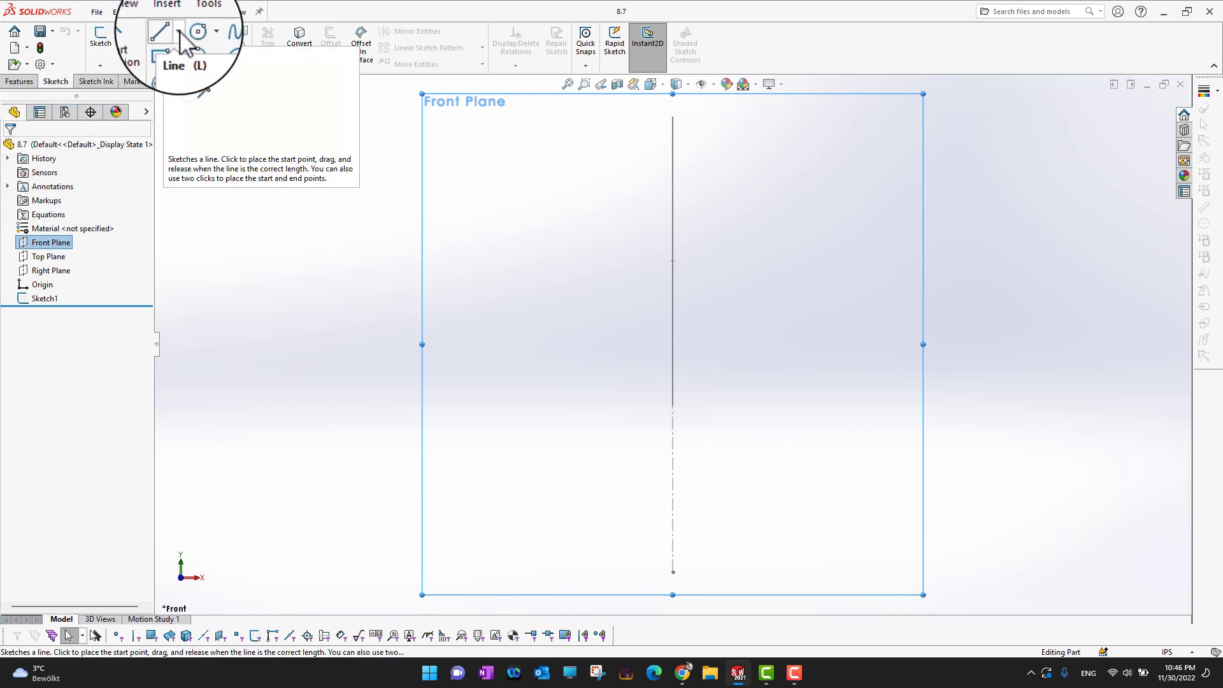
Step: Draw two guide curves, each a short horizontal line flowing into a downward tangent arc
click(160, 31)
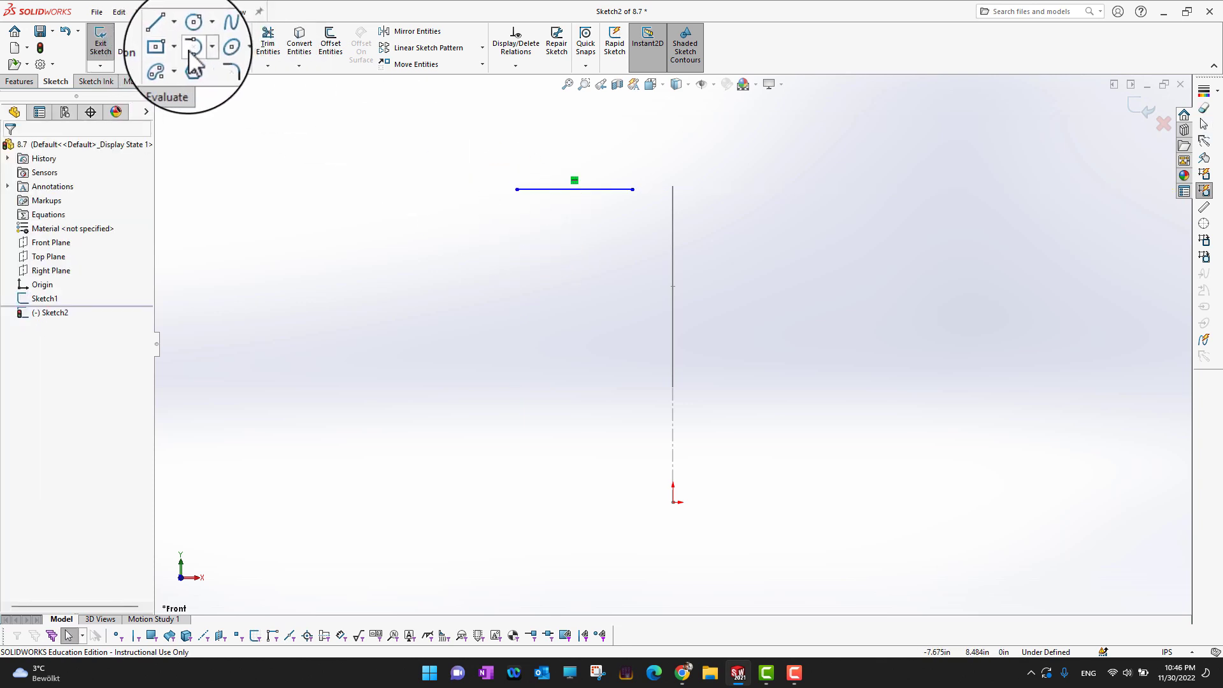
click(192, 49)
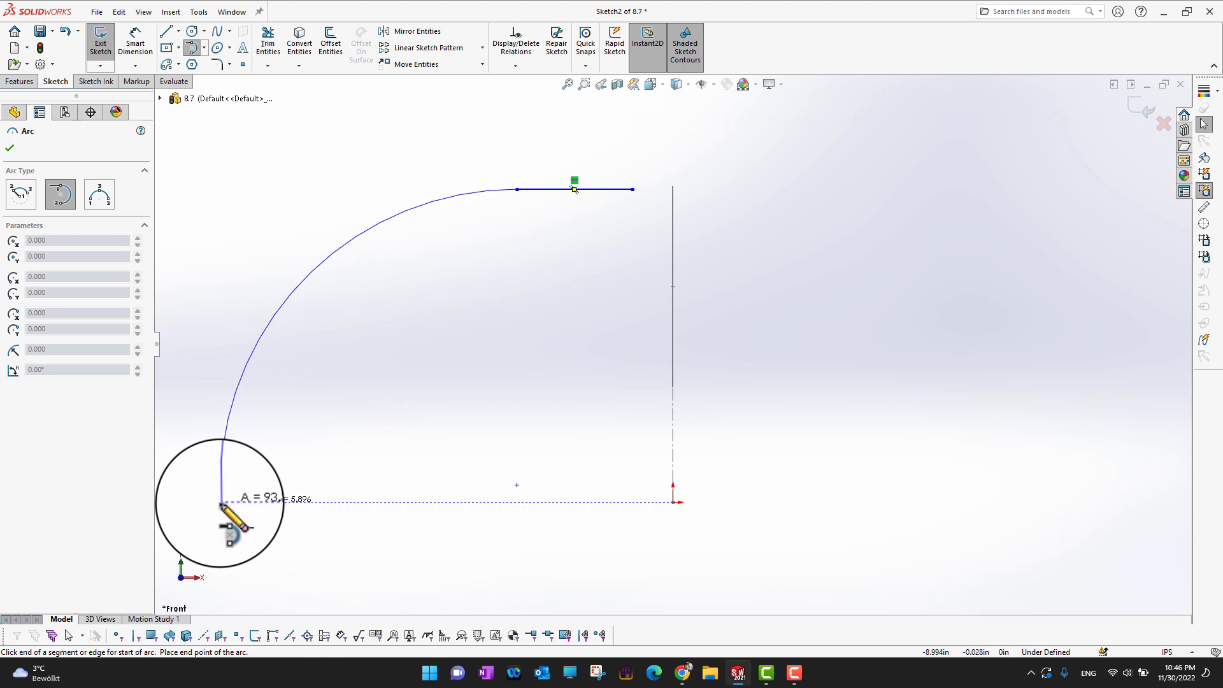
mouse_move(221, 517)
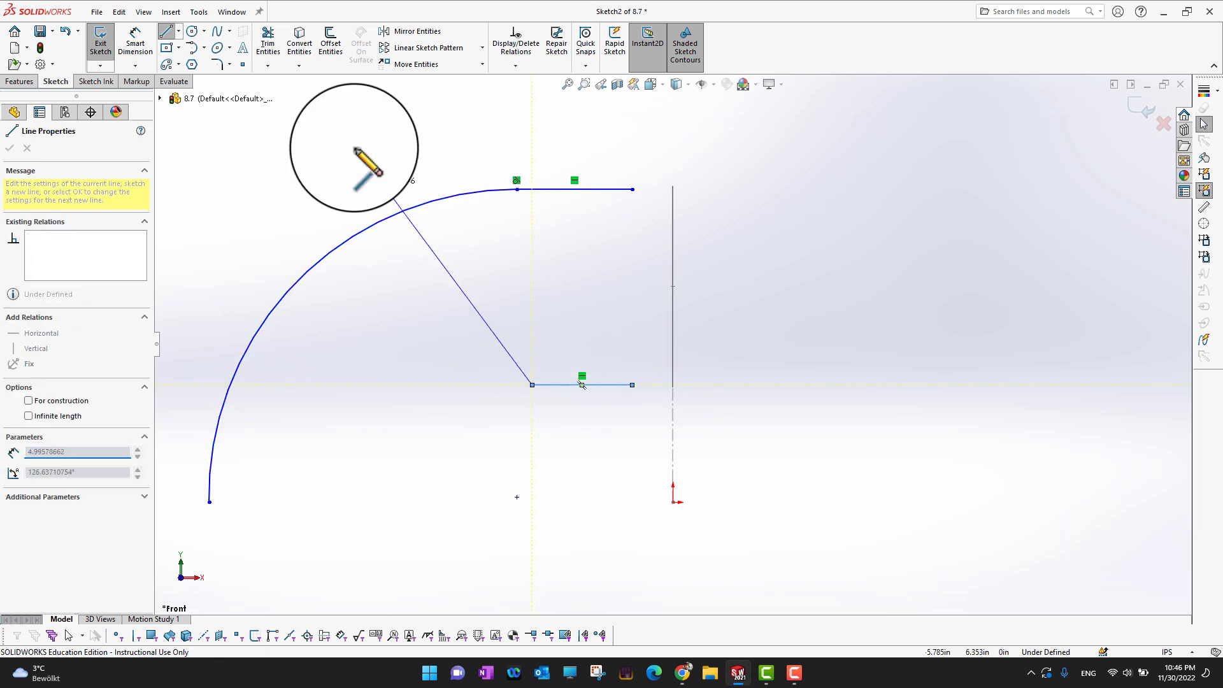
click(192, 32)
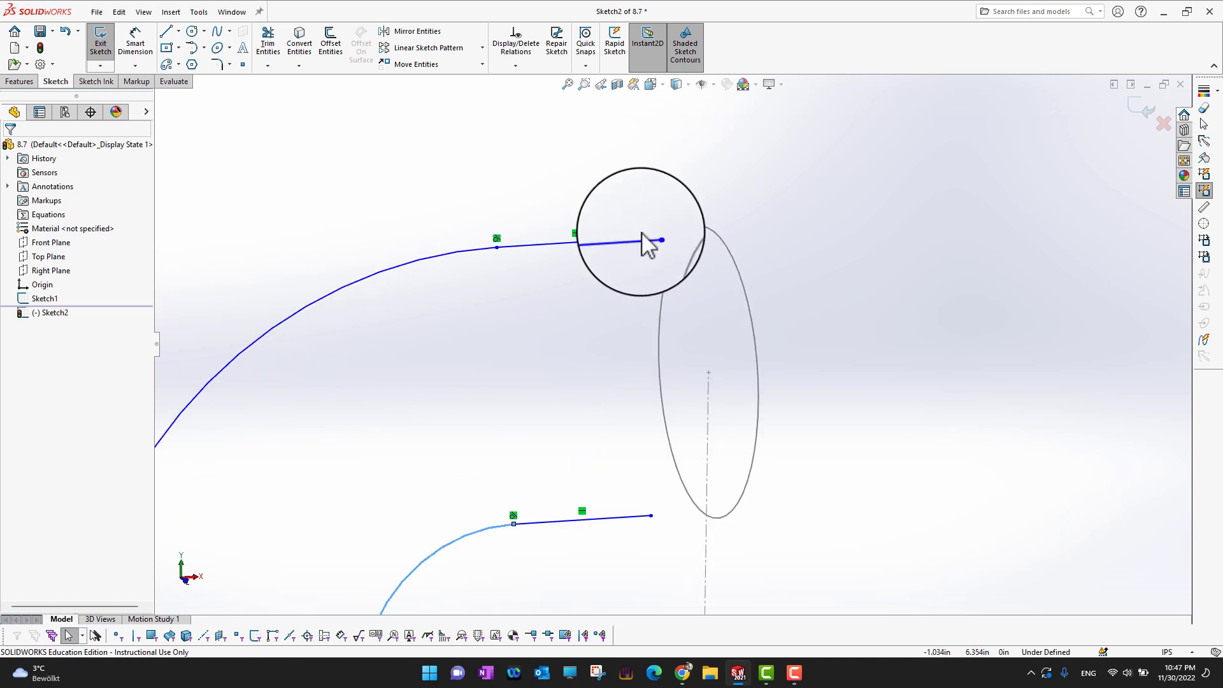
Step: Pierce the outer and inner guide line endpoints onto the Sketch1 circle
click(660, 240)
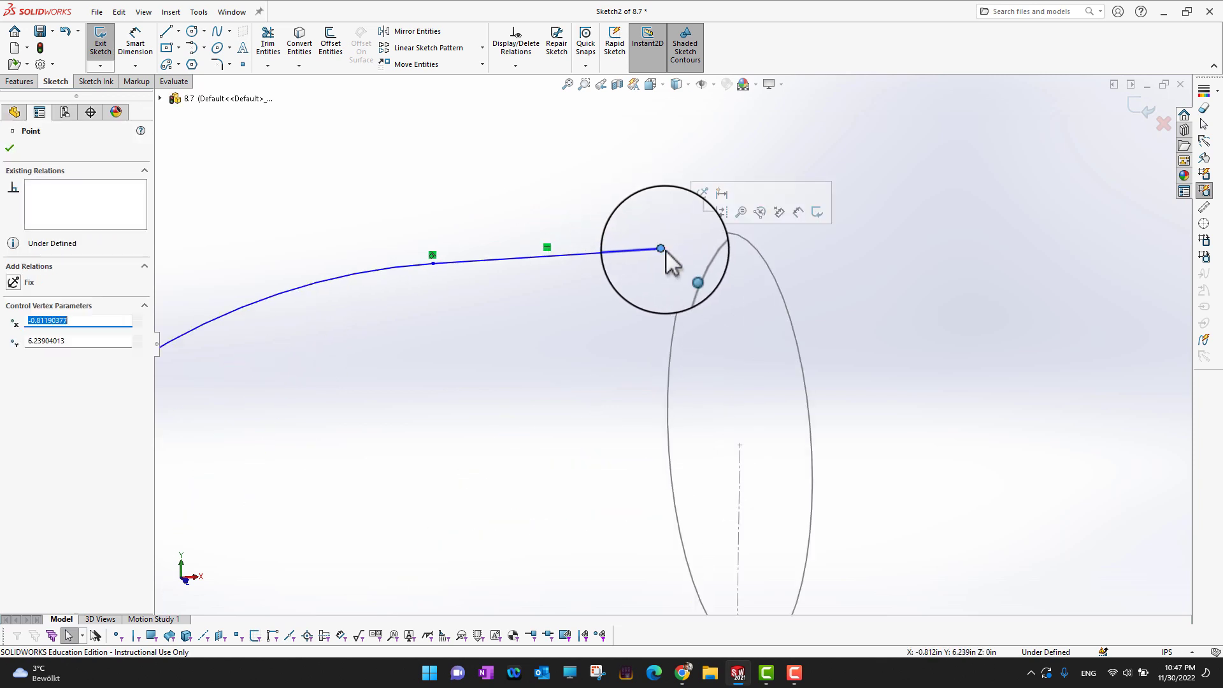
drag(663, 250, 745, 257)
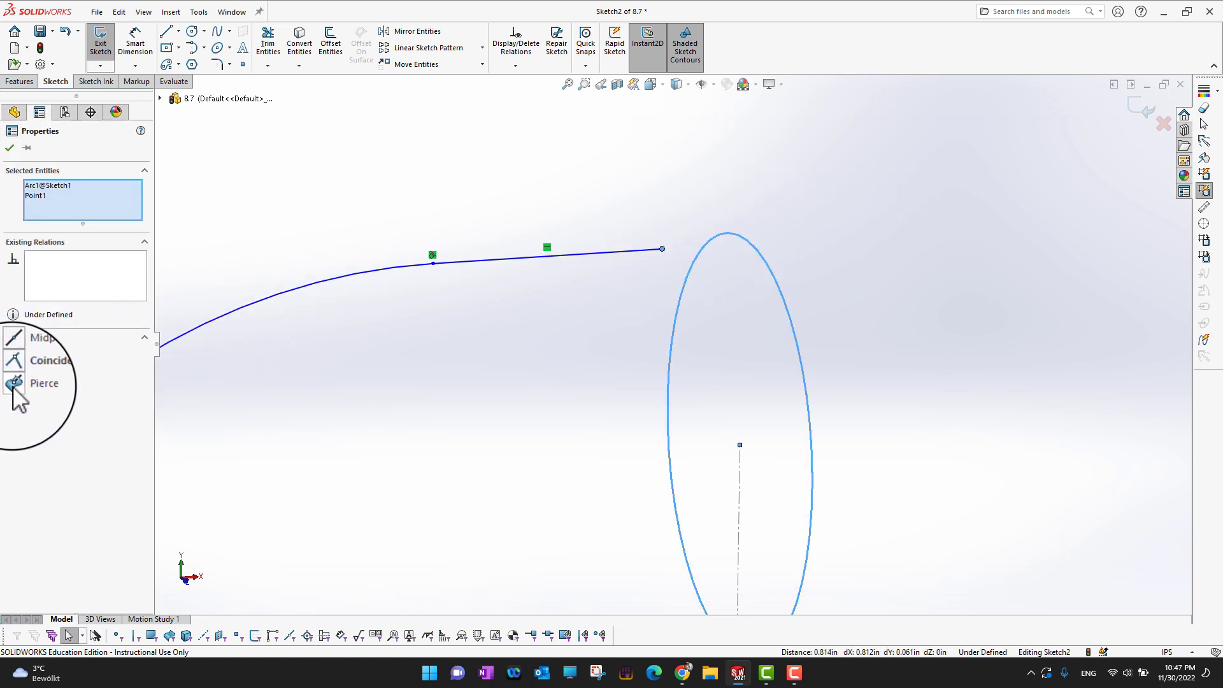
click(44, 383)
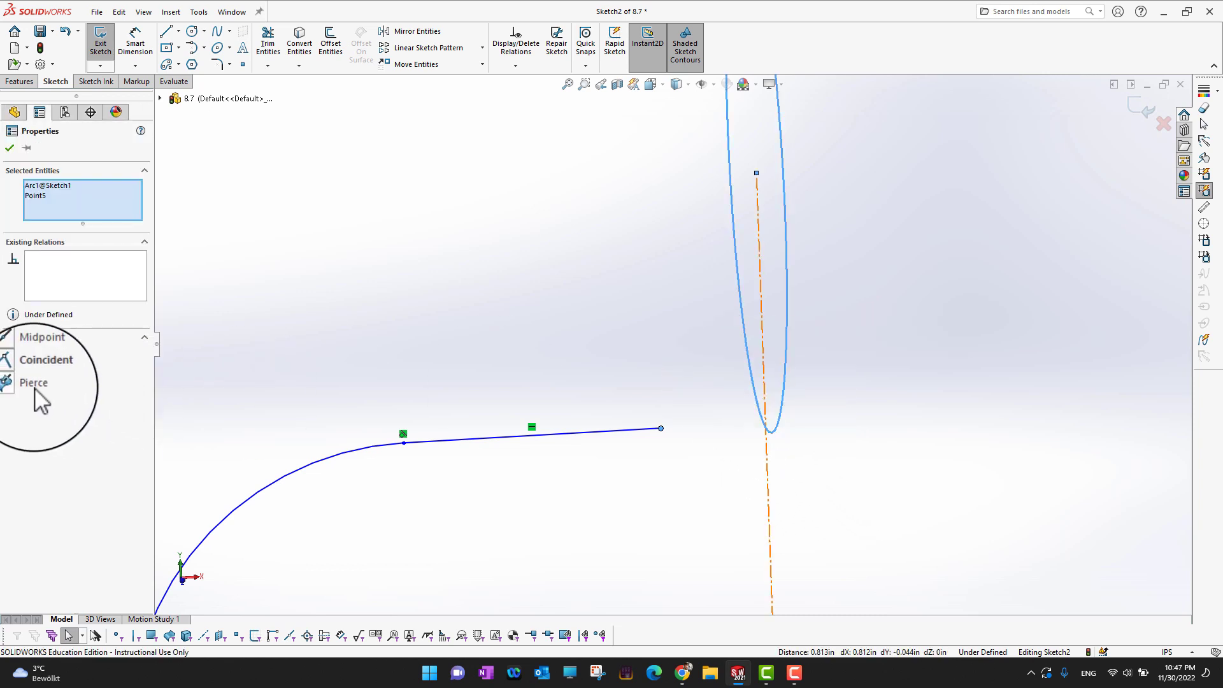
click(34, 382)
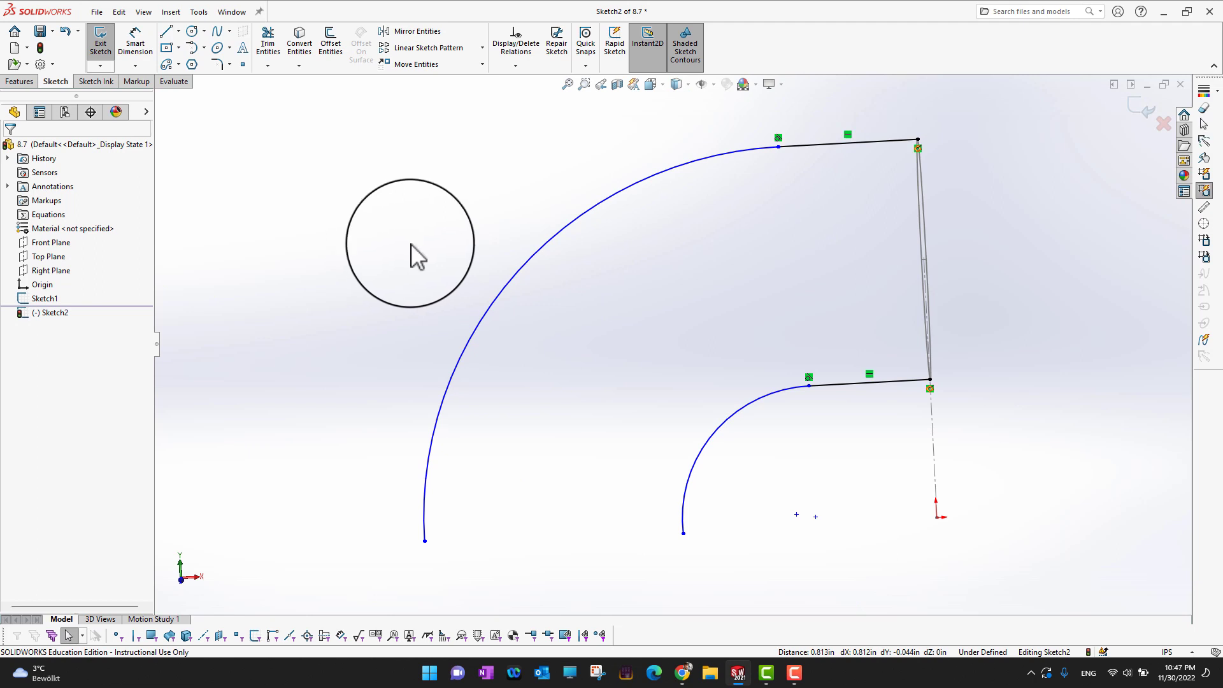
Step: Draw a construction centreline from the origin to the outer guide arc's end
click(179, 32)
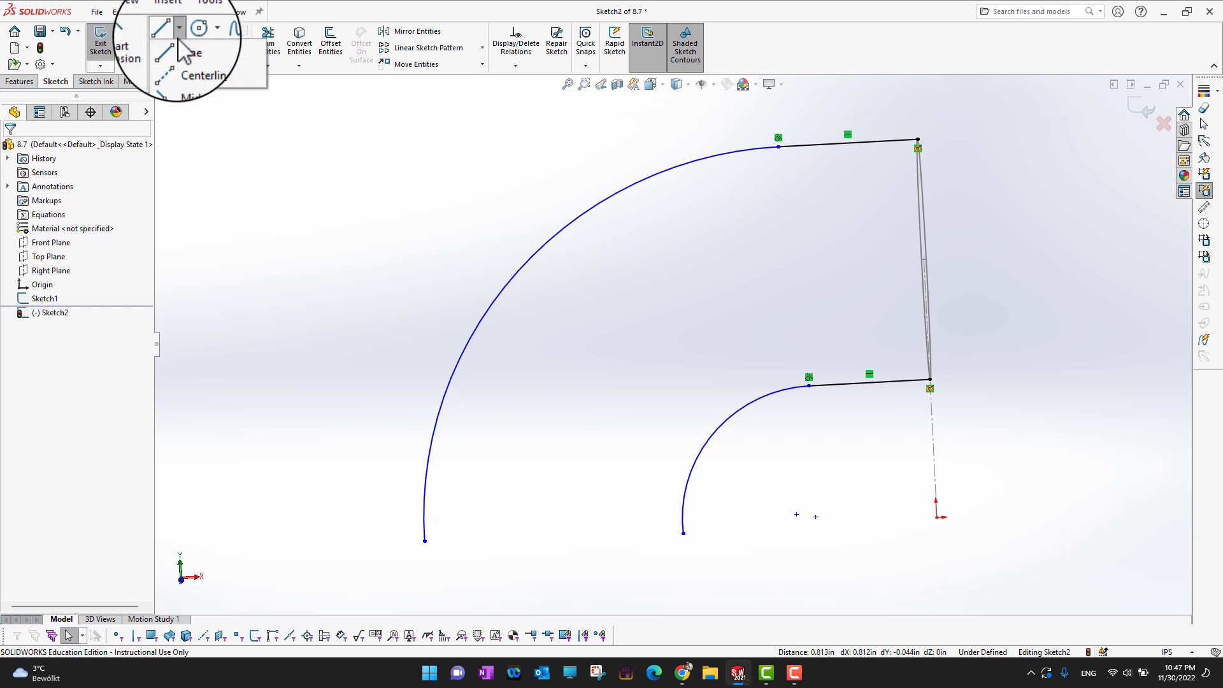
click(204, 75)
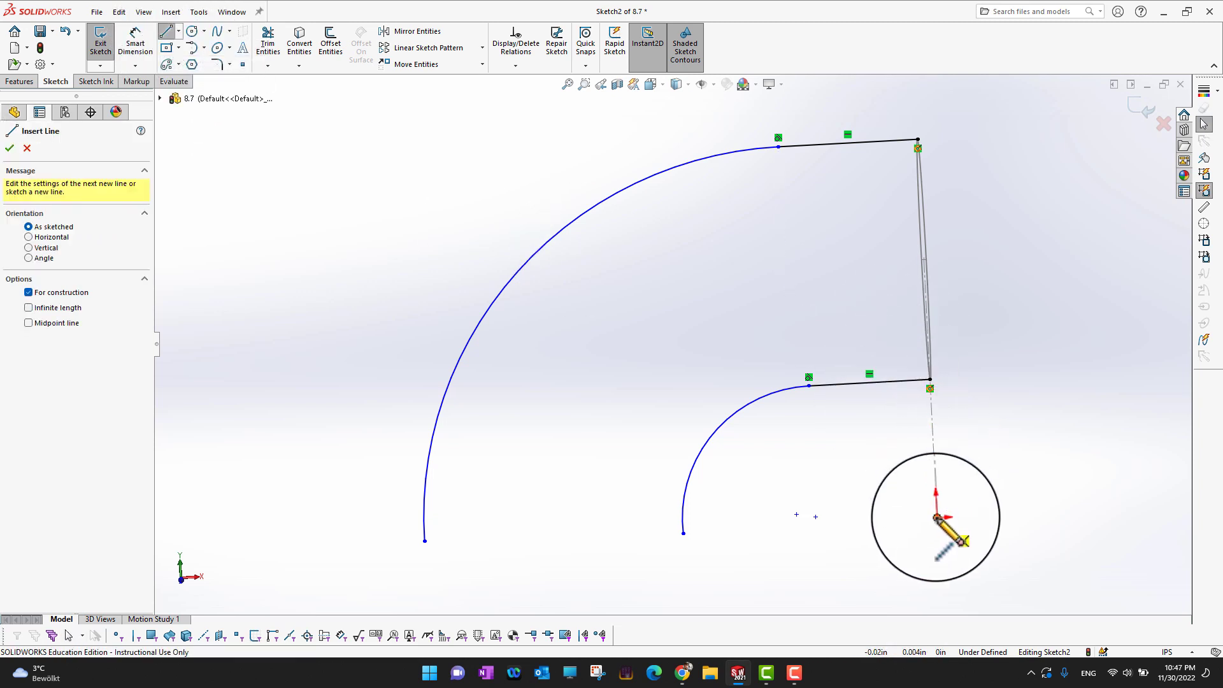
drag(936, 518, 425, 541)
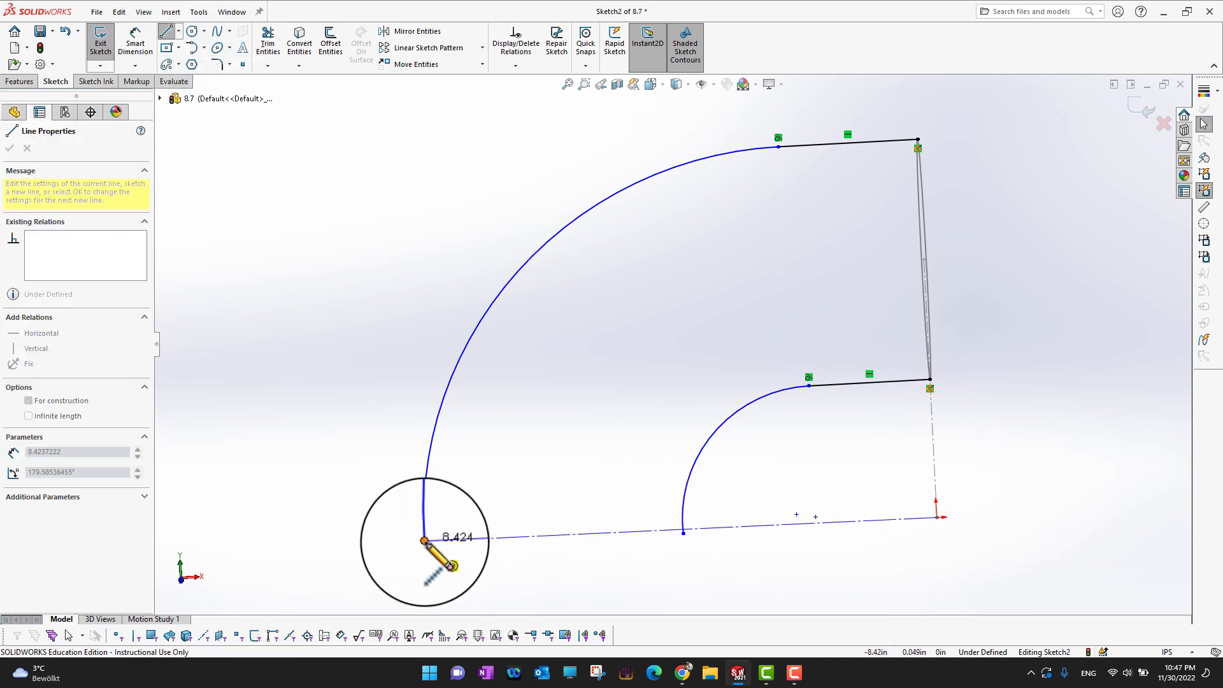
click(29, 400)
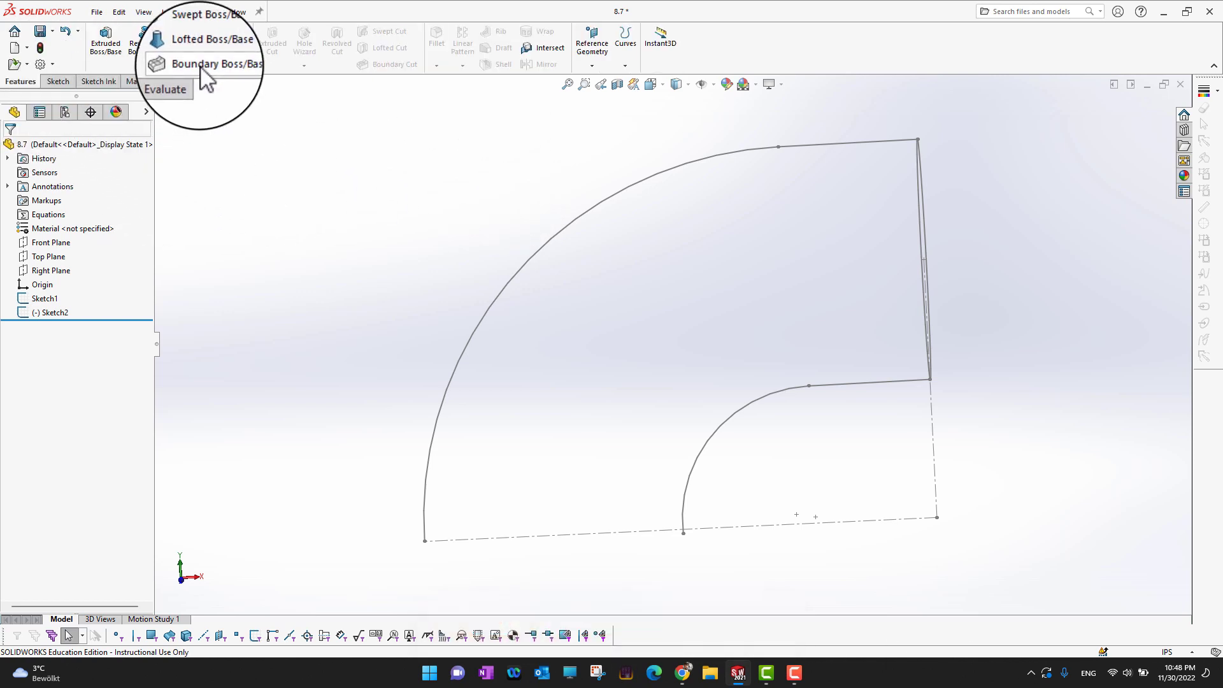
mouse_move(209, 64)
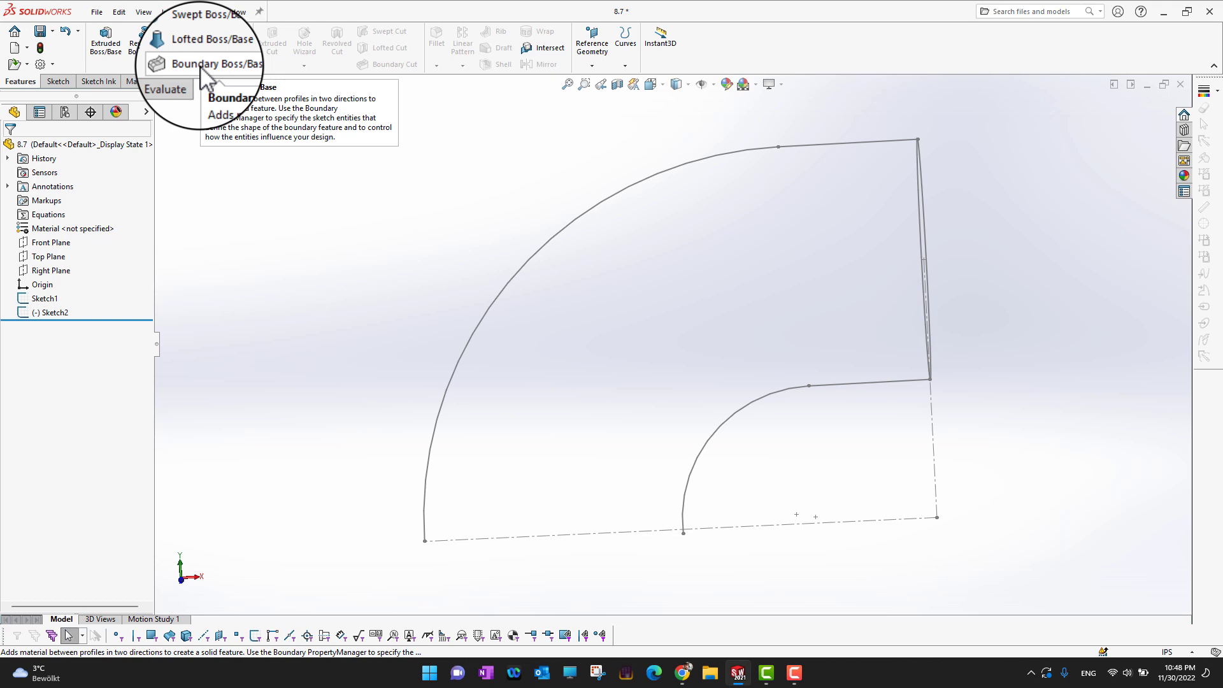
Step: Set up Boundary Boss with the Sketch1 circle in Direction 1 and the guide curves in Direction 2
click(215, 64)
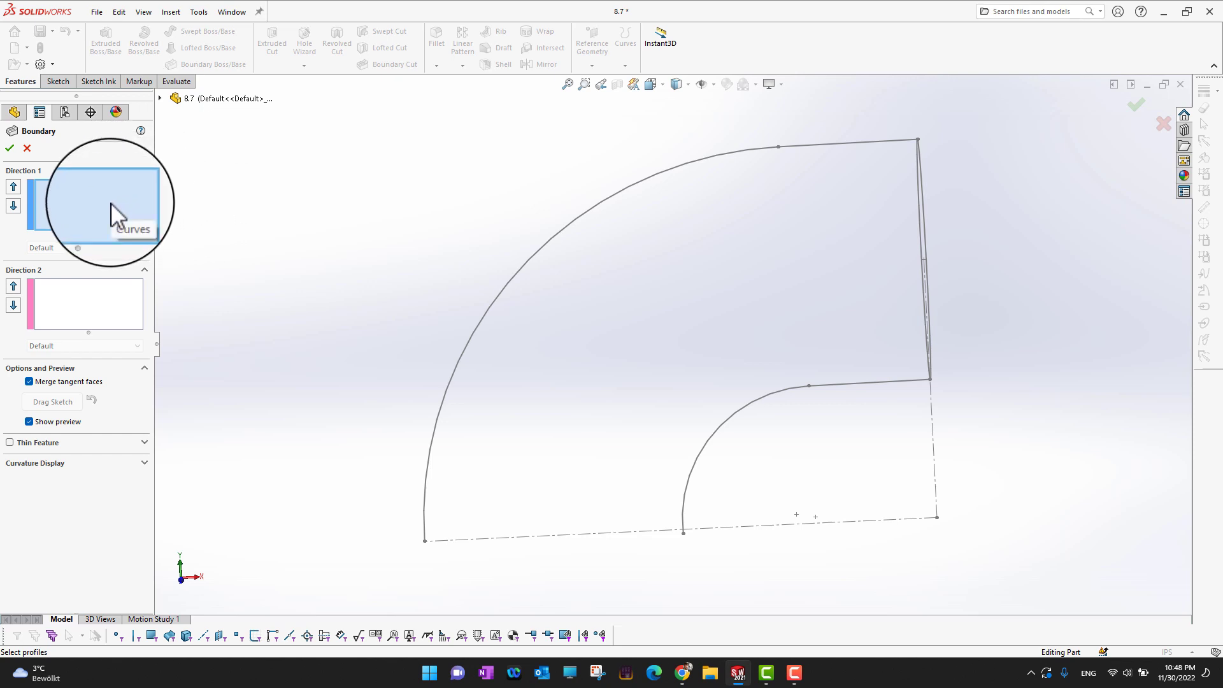
click(924, 258)
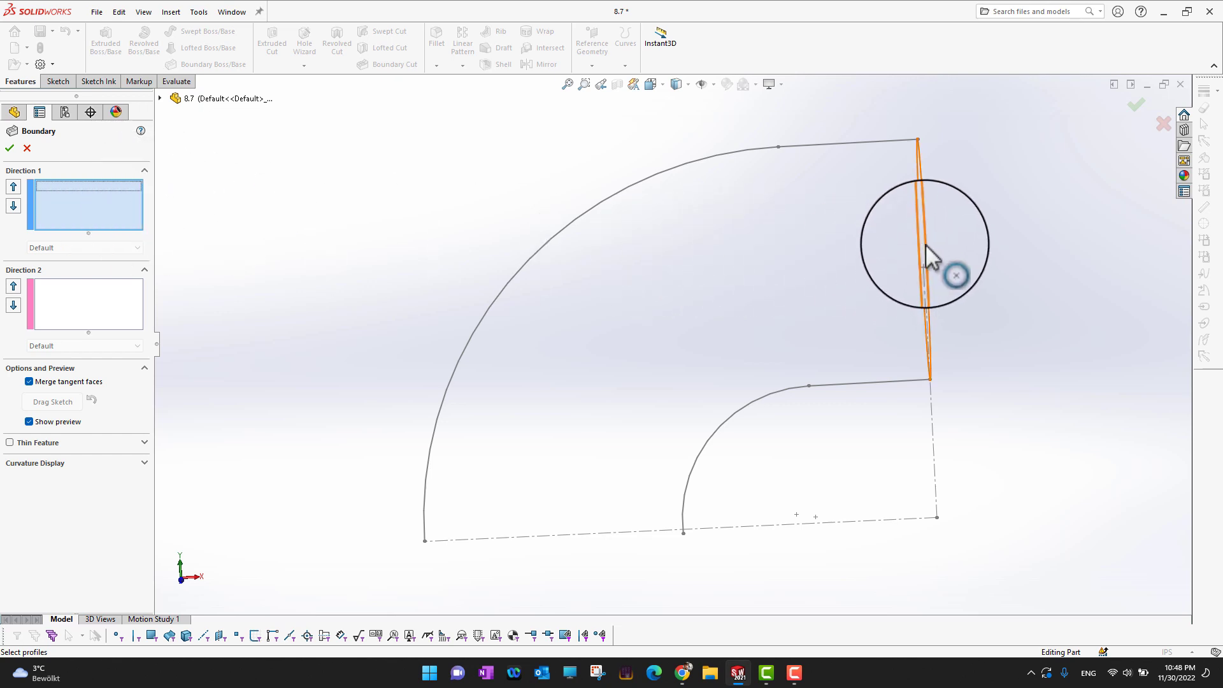
click(918, 257)
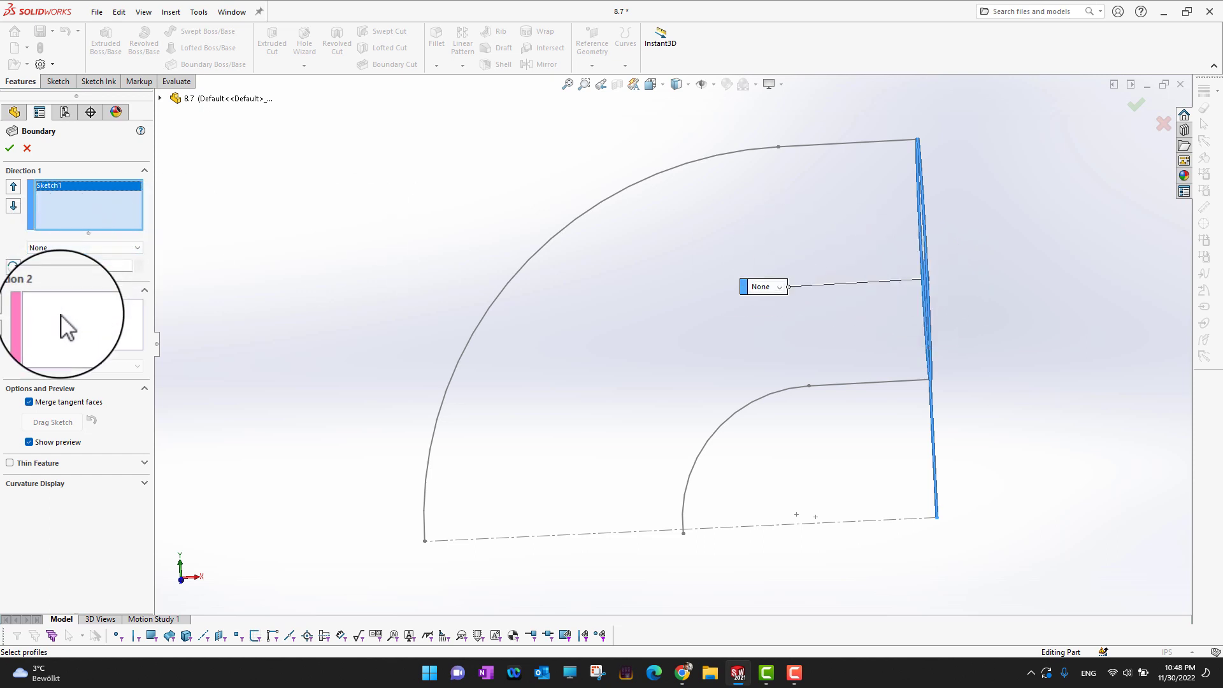
mouse_move(82, 331)
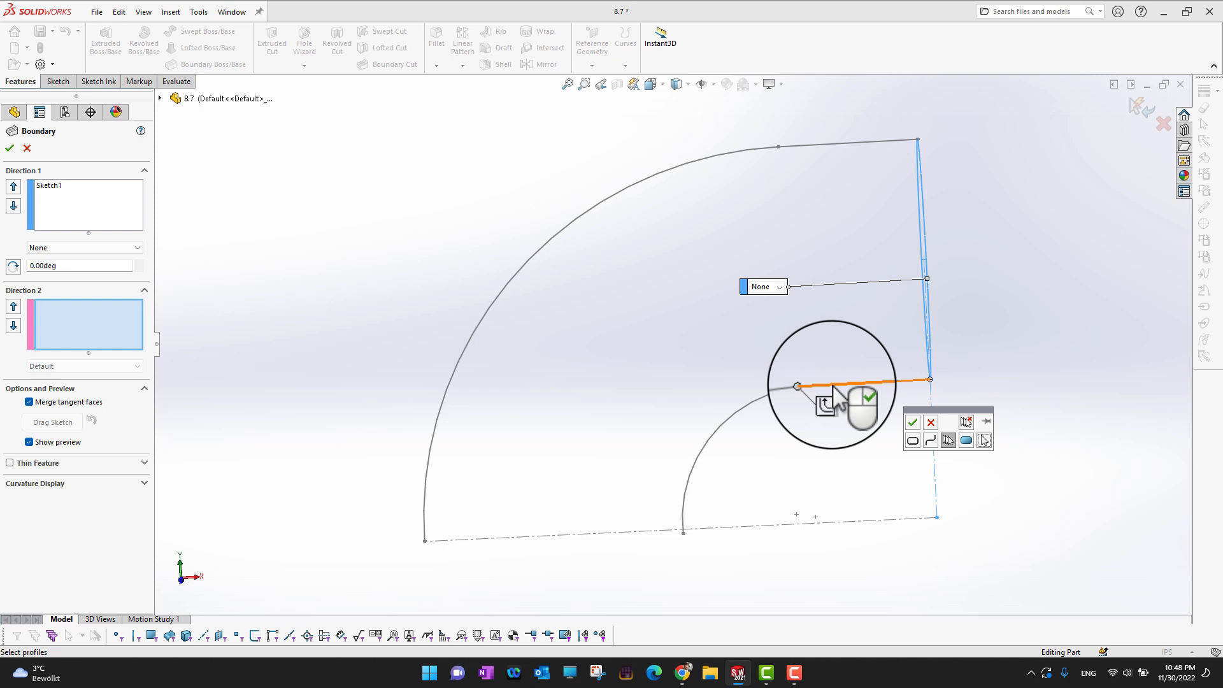
click(795, 386)
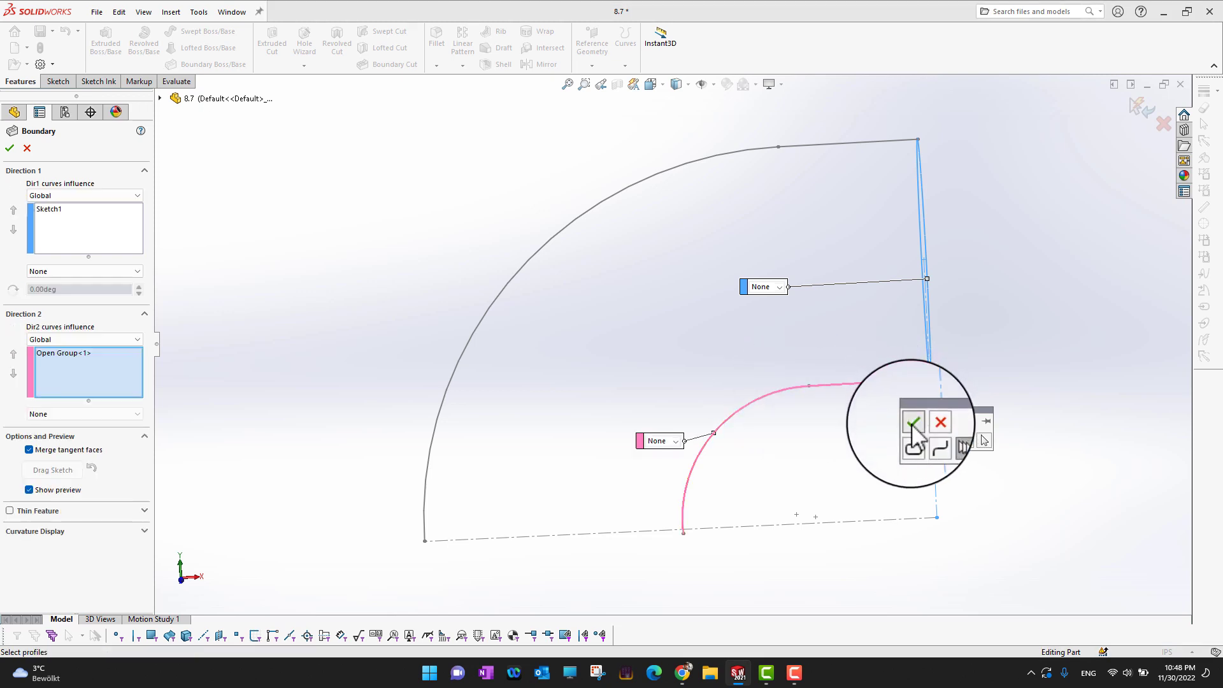
click(912, 422)
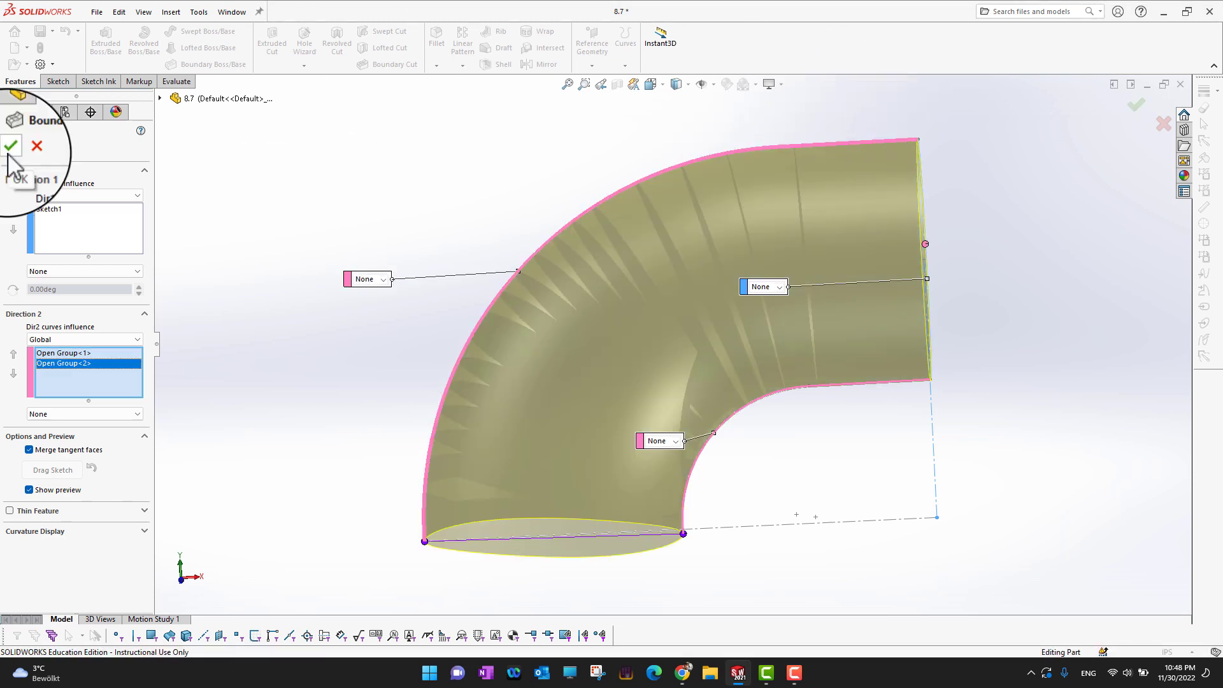
Step: Confirm the boundary boss to create the Boundary1 elbow solid
click(11, 146)
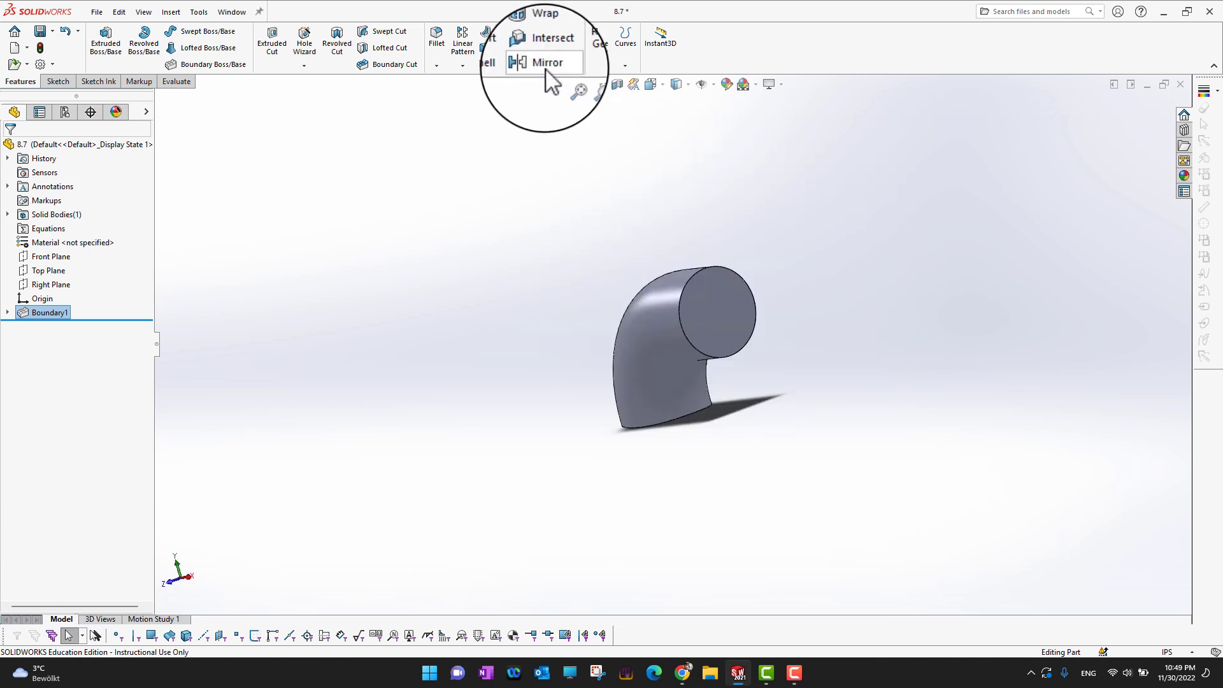
Step: Mirror the Boundary1 body across its circular end face to form a U-shaped pipe
click(546, 62)
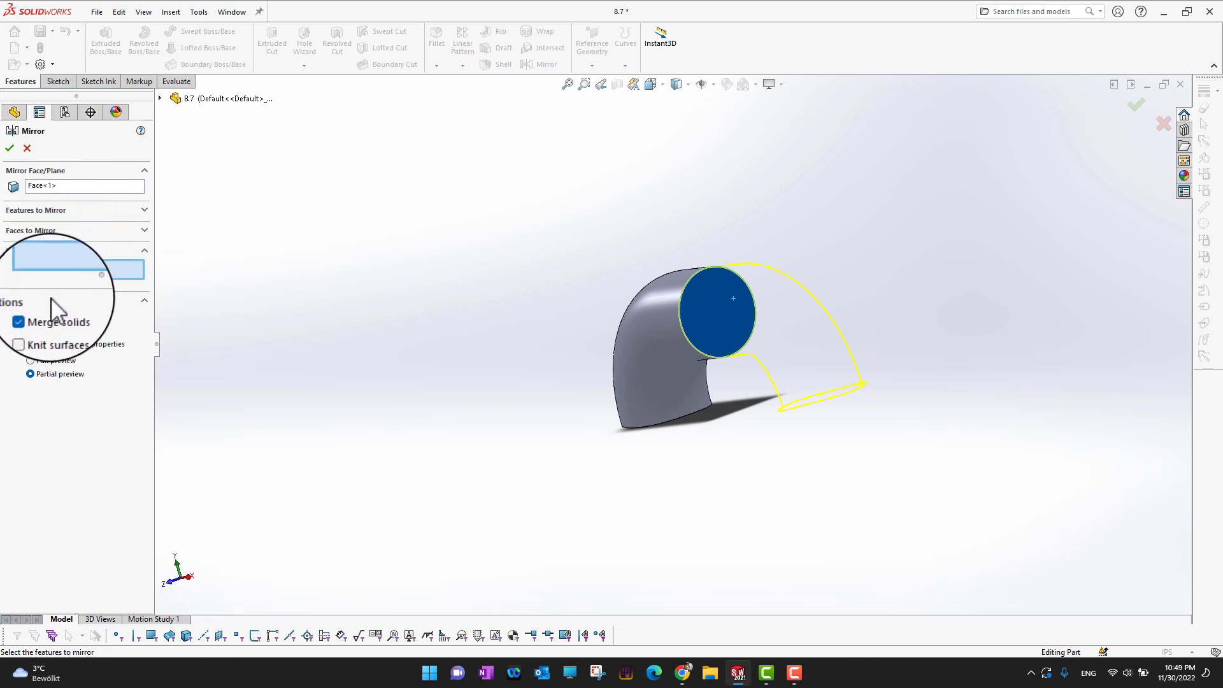
click(640, 351)
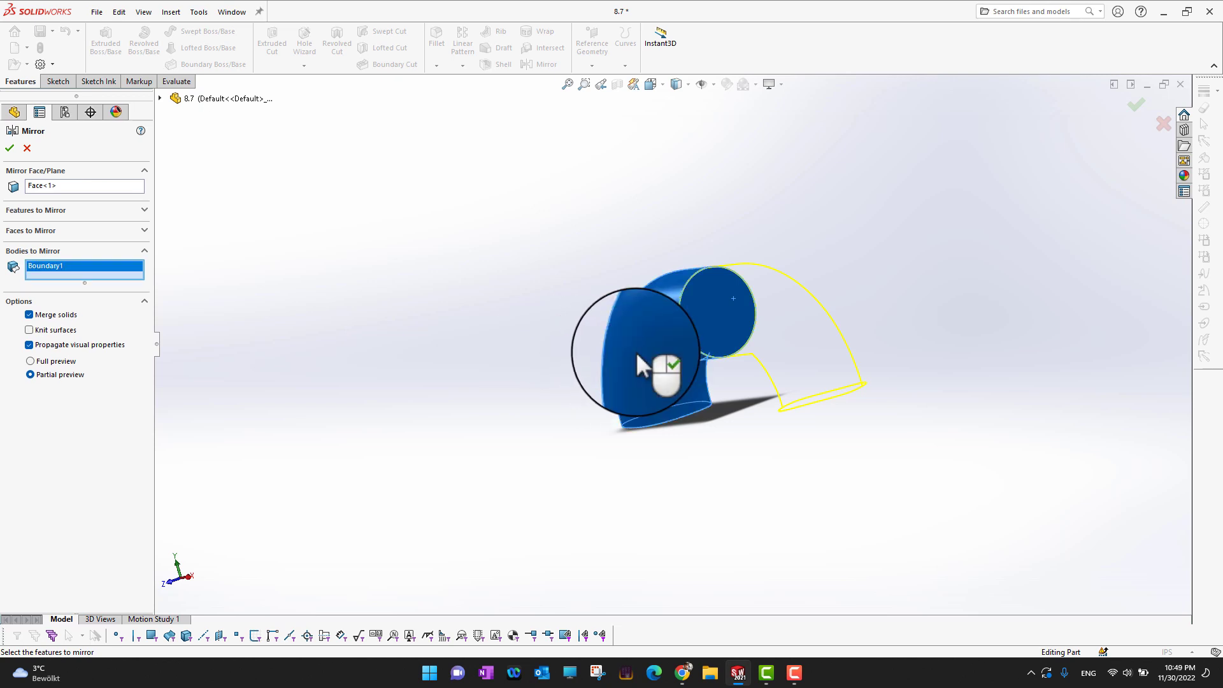
drag(663, 358, 480, 308)
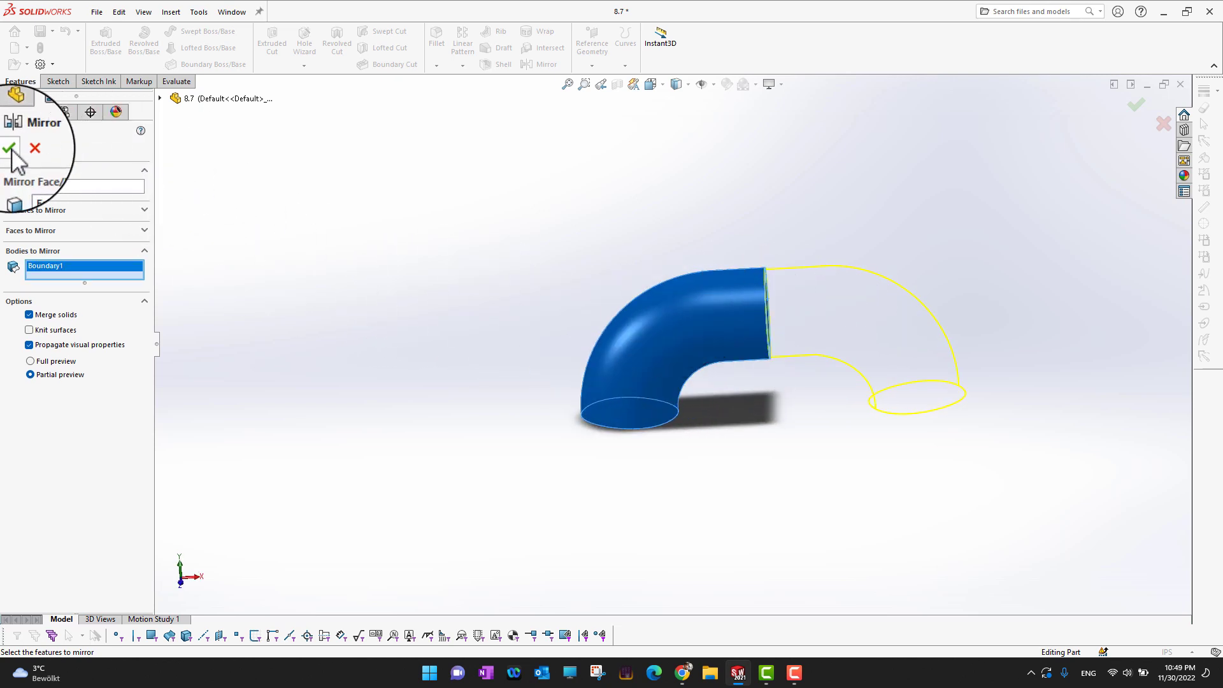
click(10, 148)
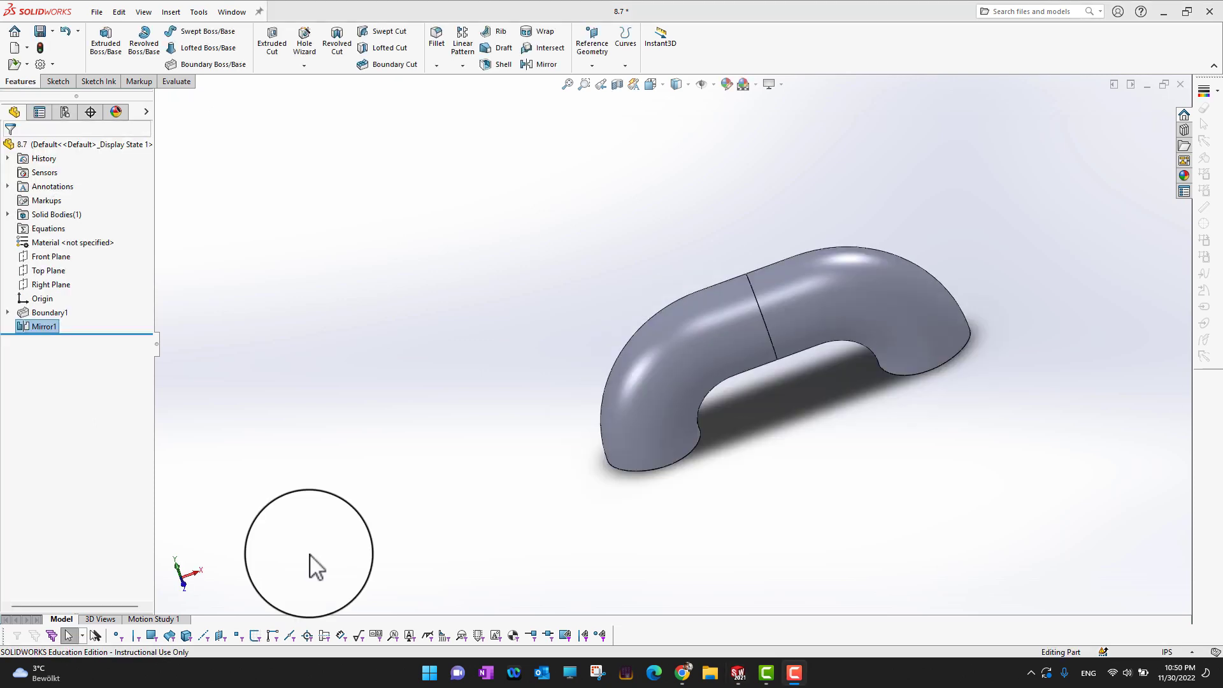